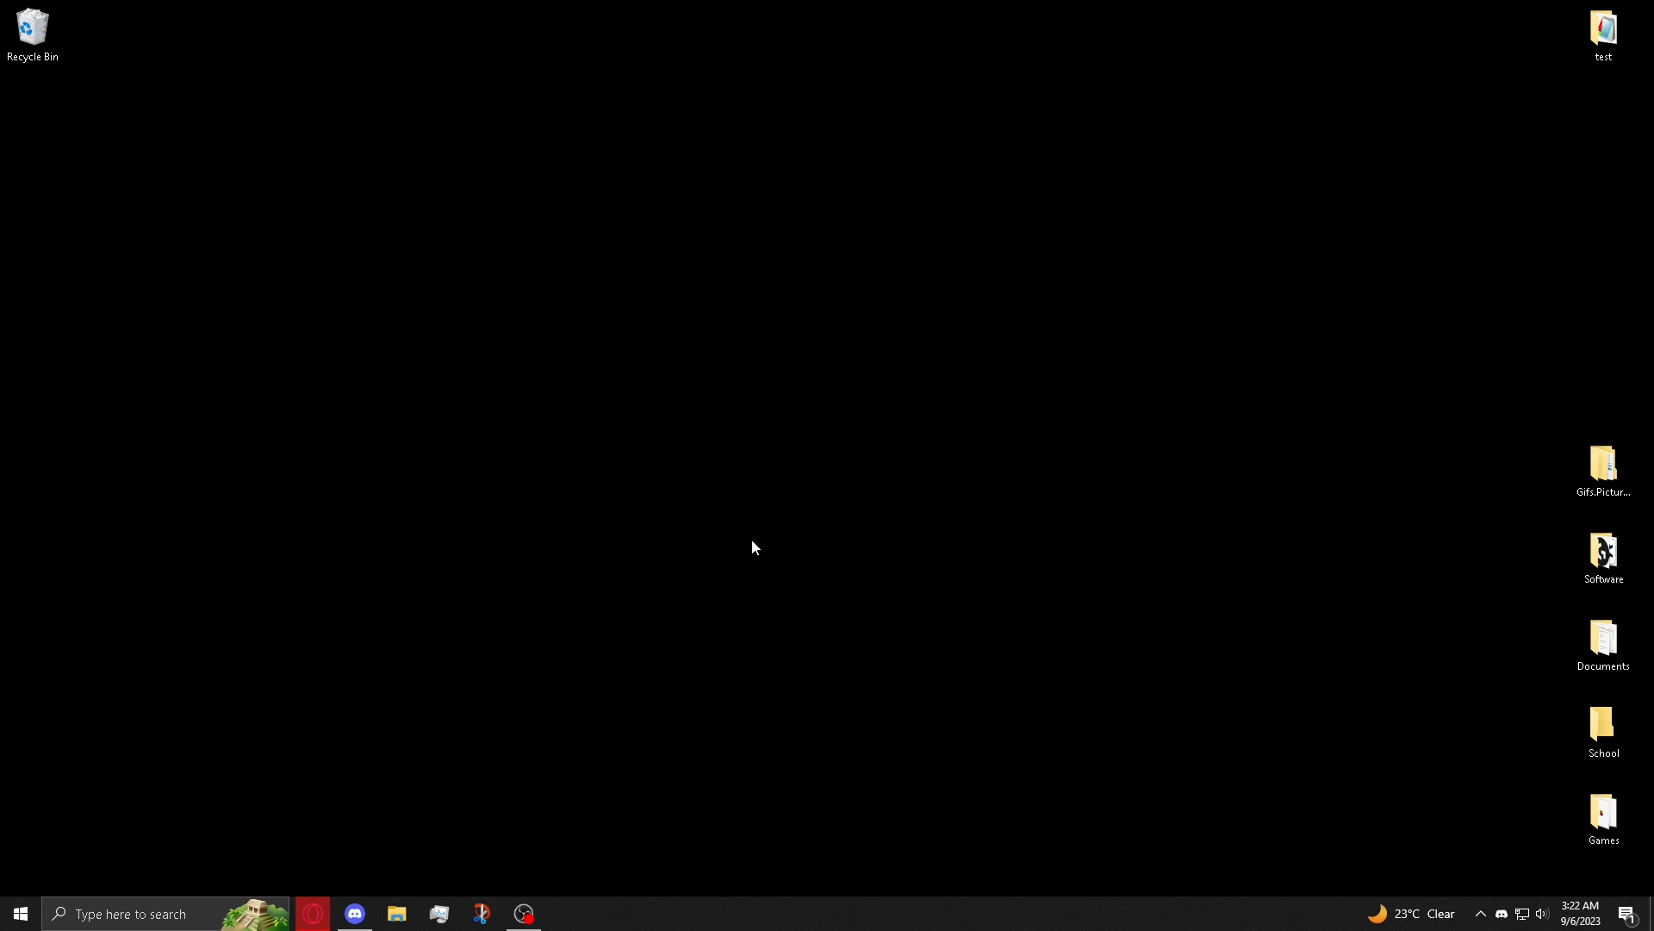
Step: Open the Roblox folder version-2543a73b8b7d4e40 and copy its full path
left_click(147, 913)
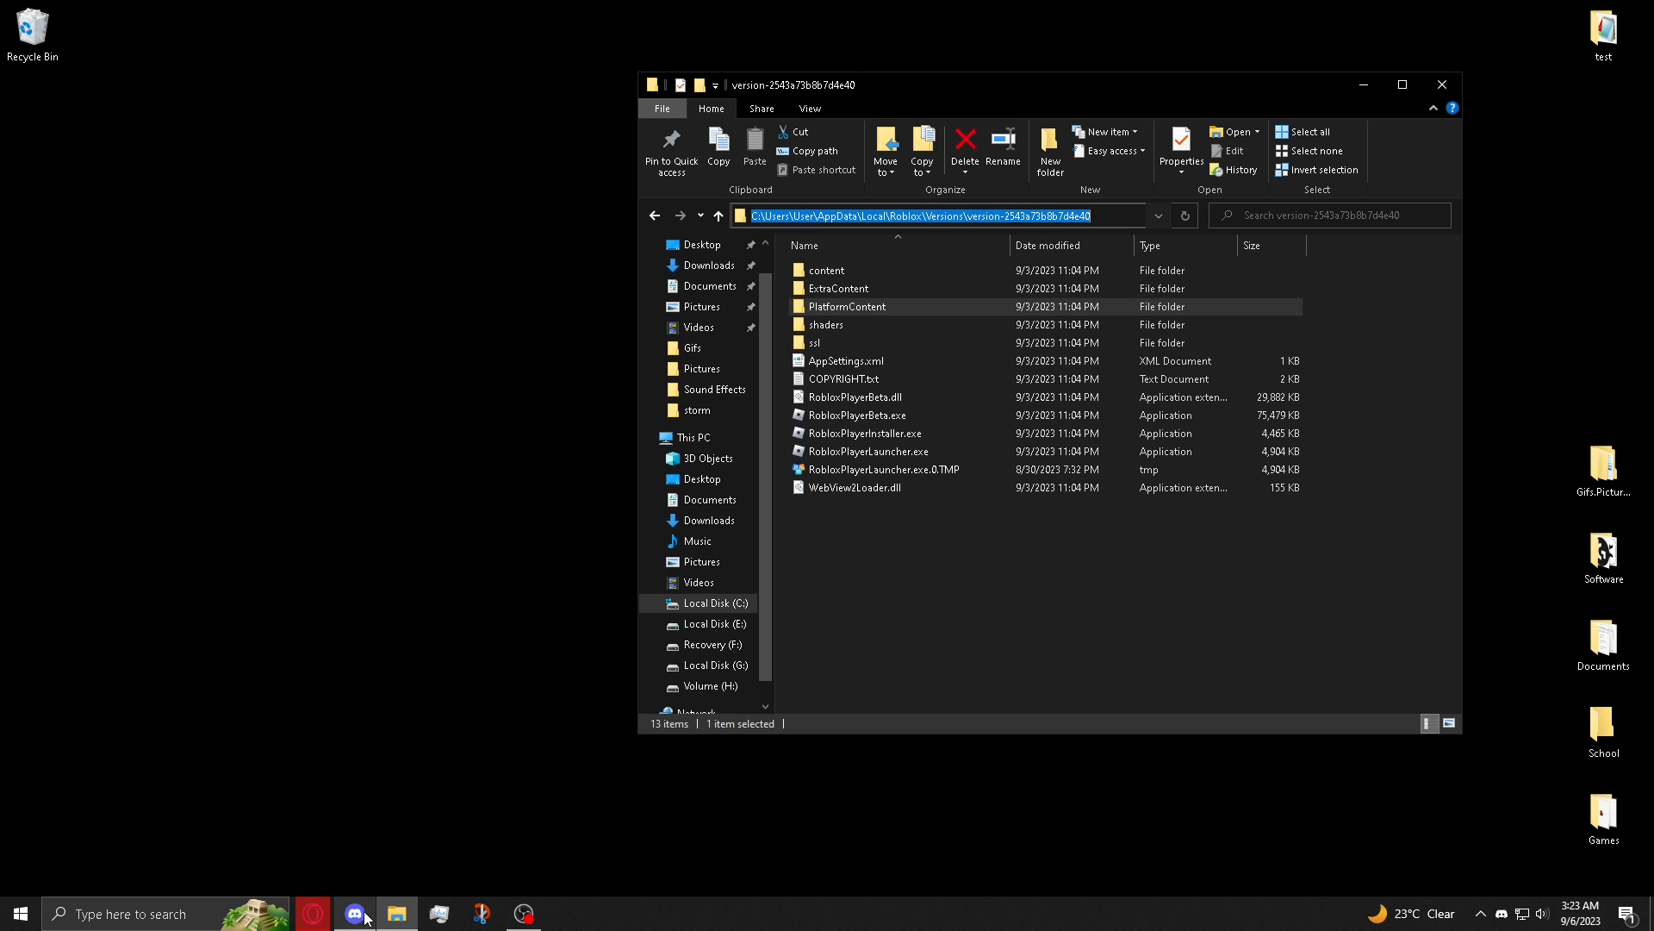
Step: Download ClientSettings.zip from the Discord #downloads channel's FPS UNLOCKER + REMOVED TEXTURES post
left_click(354, 914)
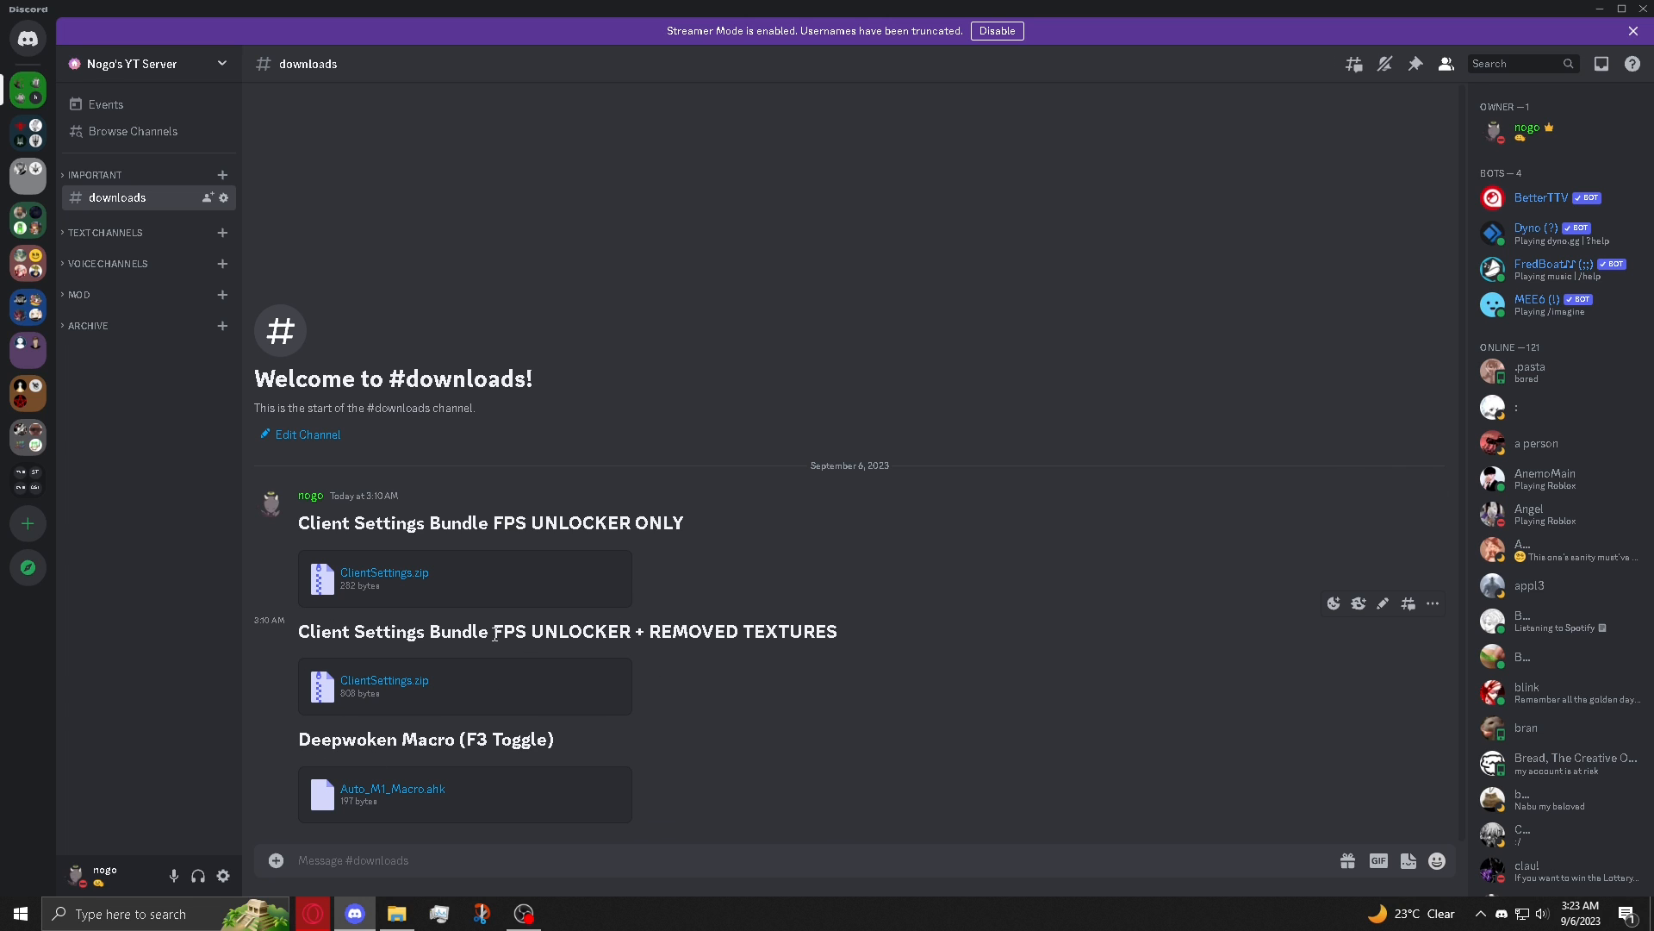
left_click_drag(655, 631, 838, 631)
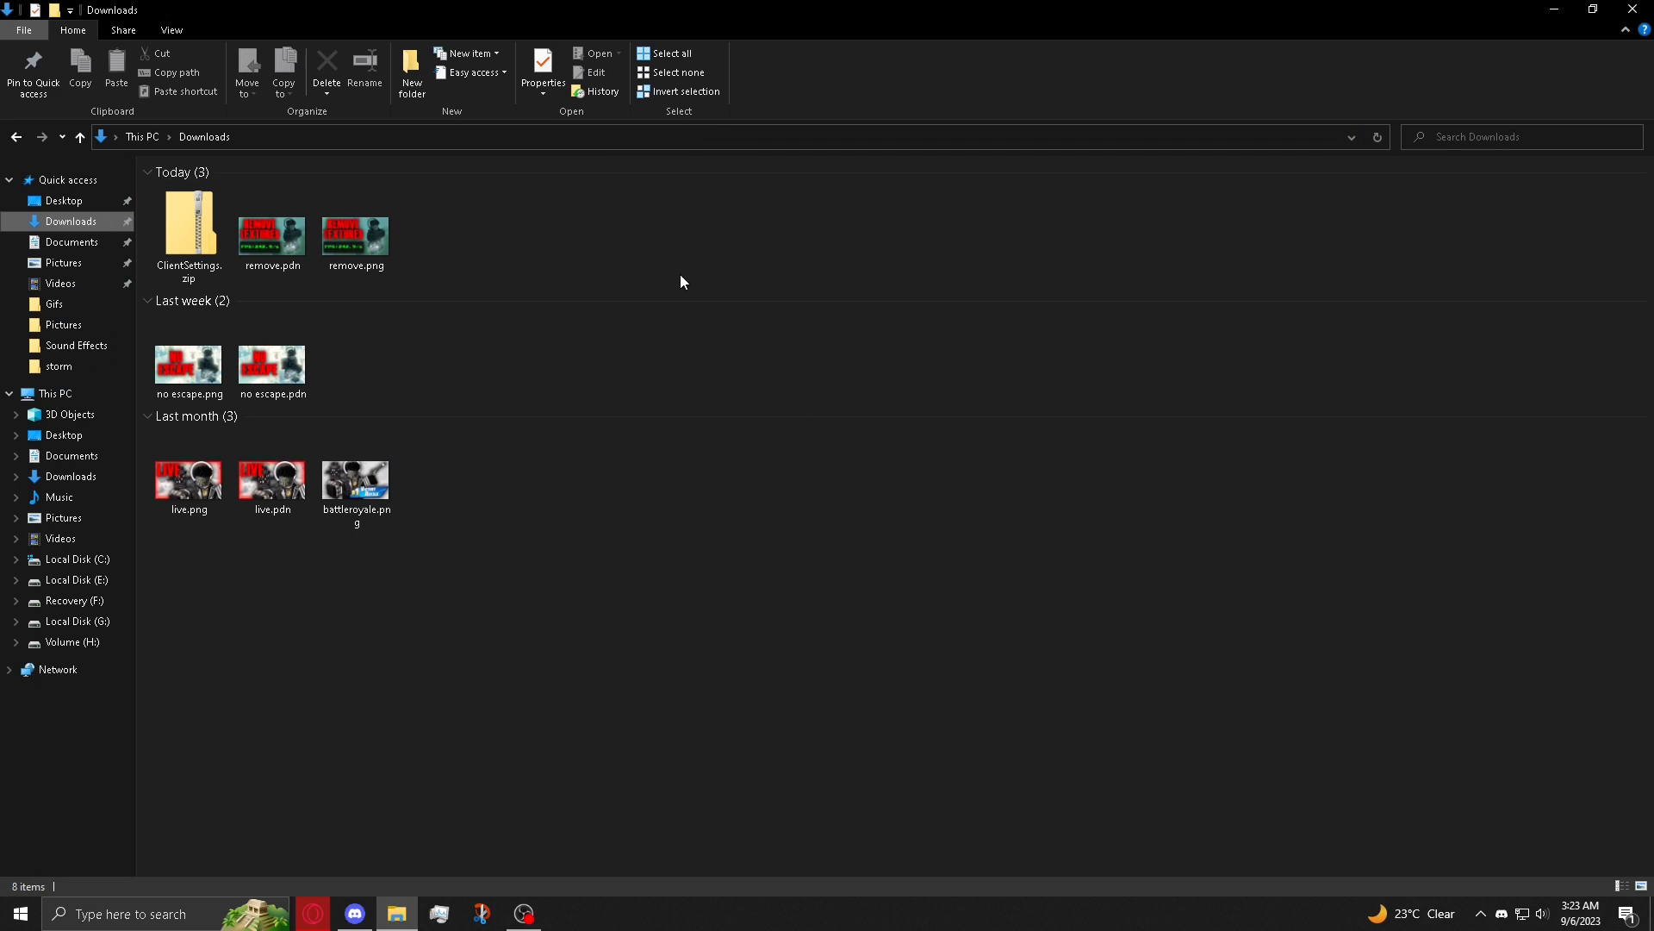
Step: Extract ClientSettings.zip from Downloads into the copied version-2543a73b8b7d4e40 folder path
right_click(188, 233)
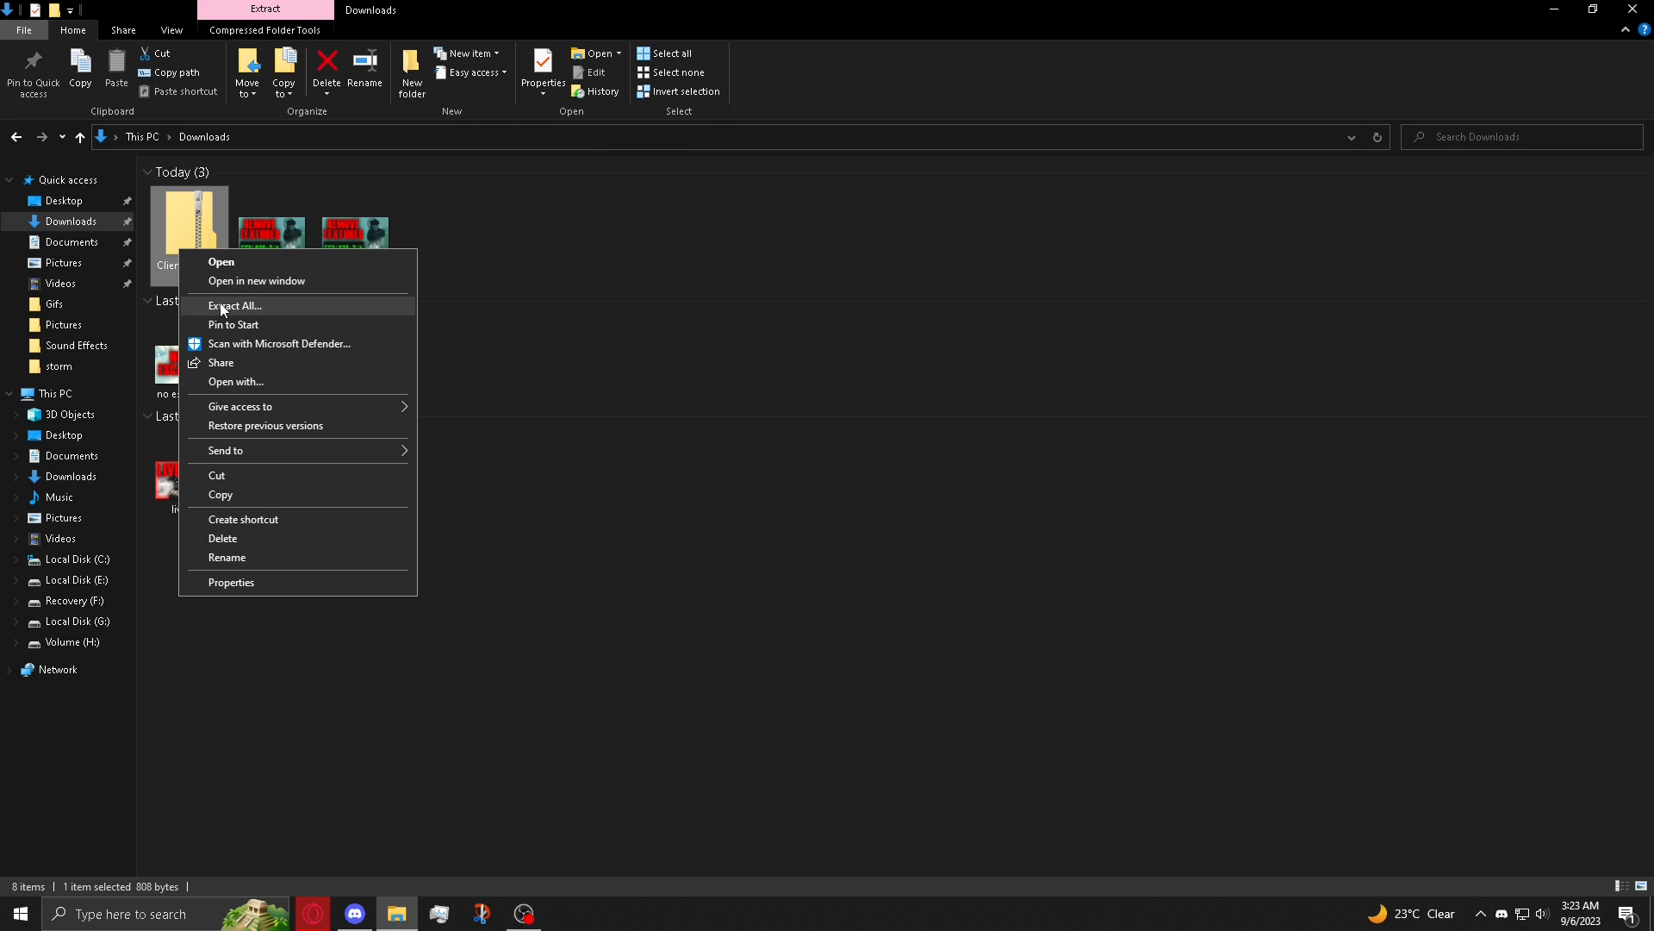
left_click(234, 306)
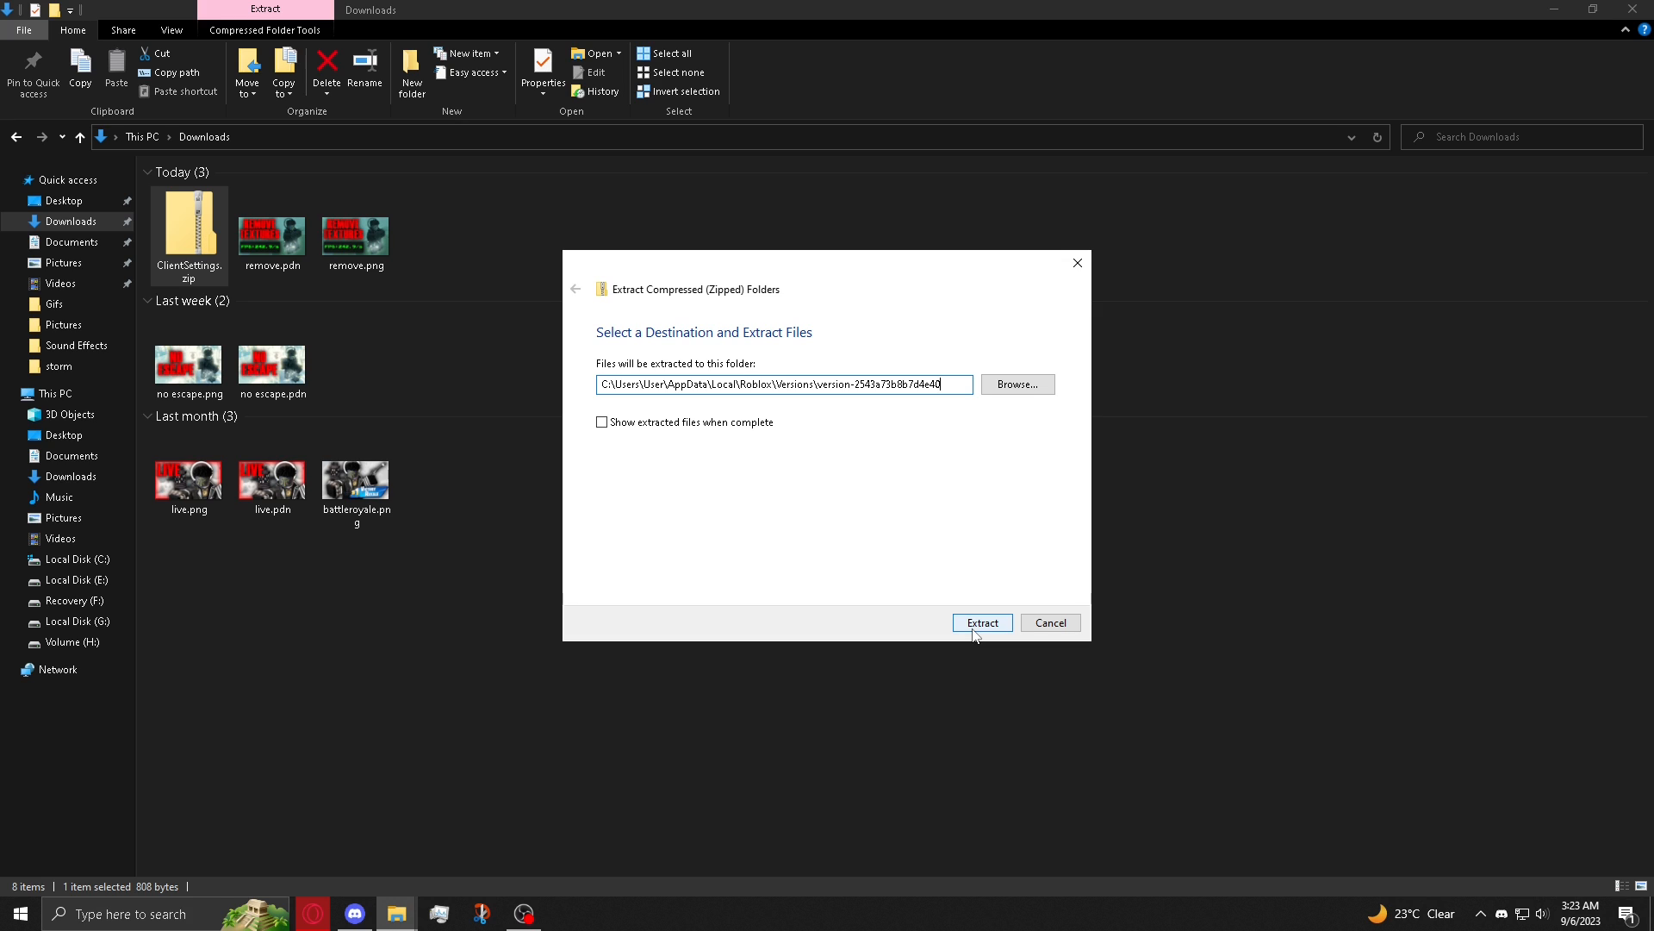
left_click(982, 622)
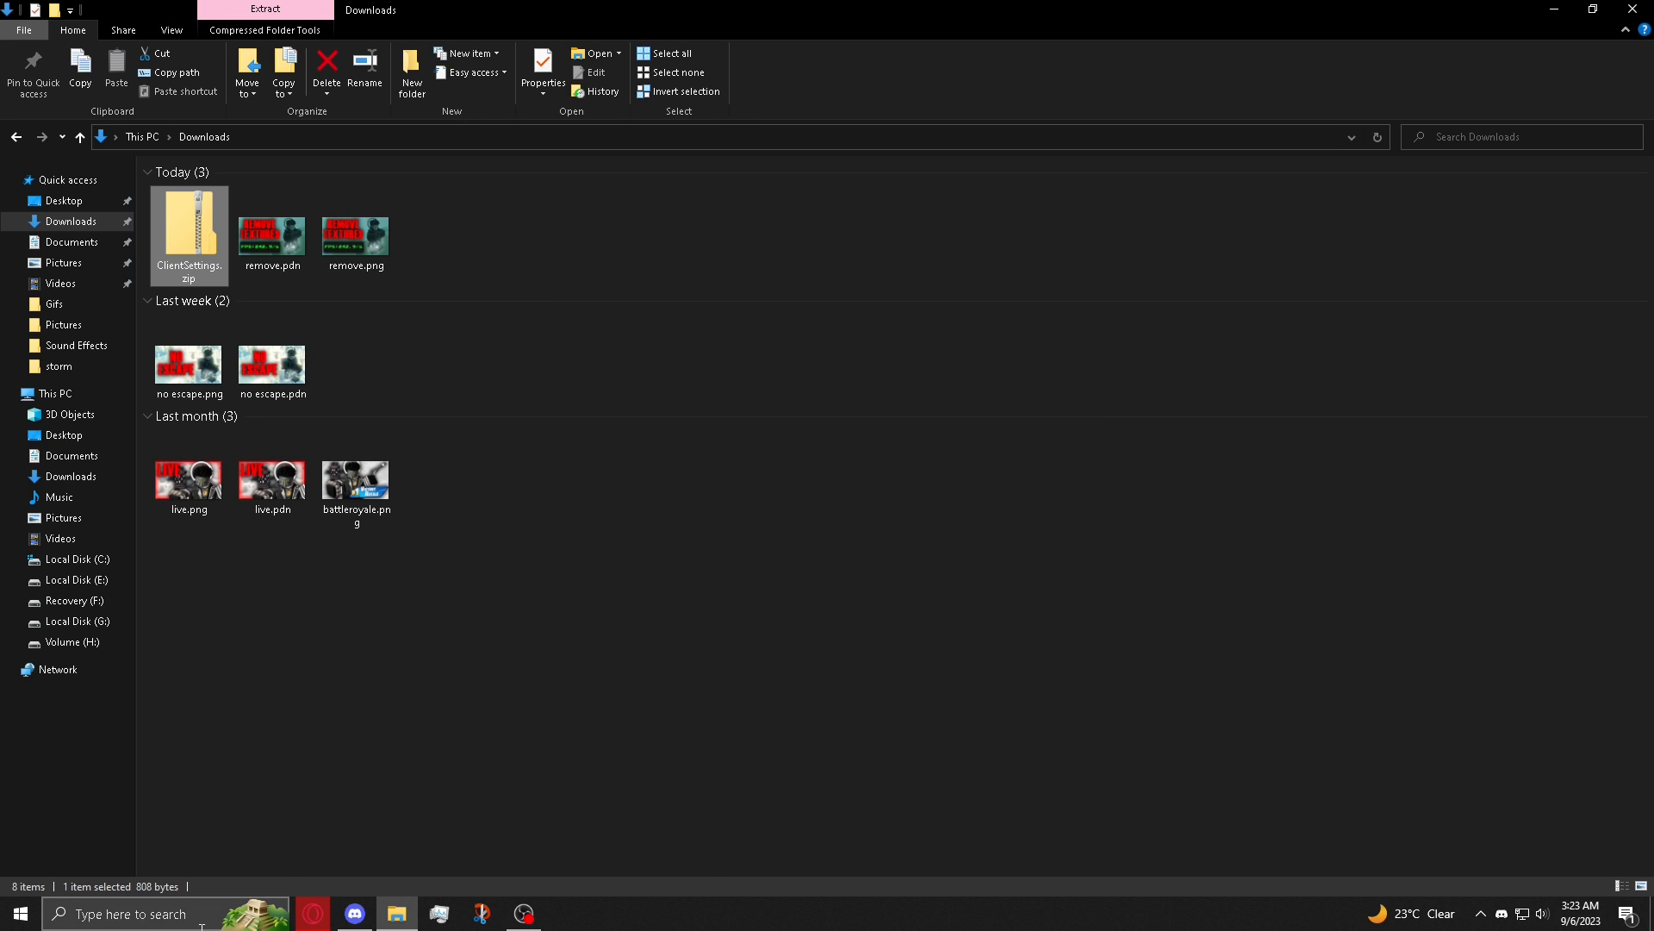
Step: Locate the Roblox Player install via Start and confirm ClientAppSettings.json sets a 240 FPS target
left_click(15, 914)
type("roblox")
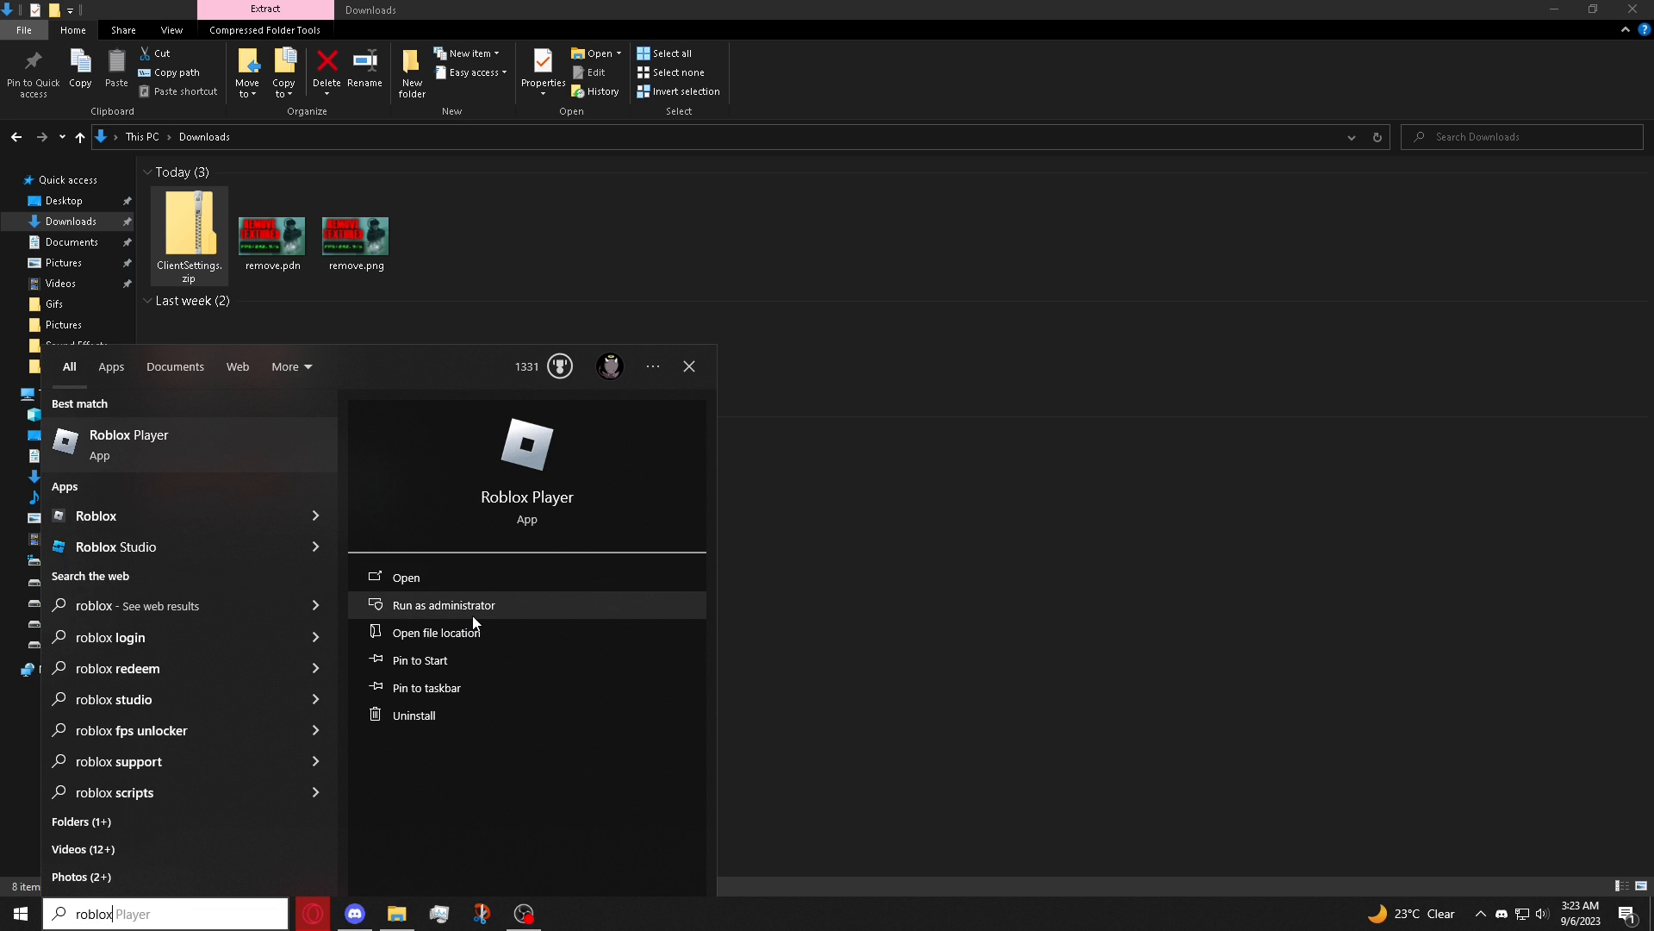
left_click(434, 632)
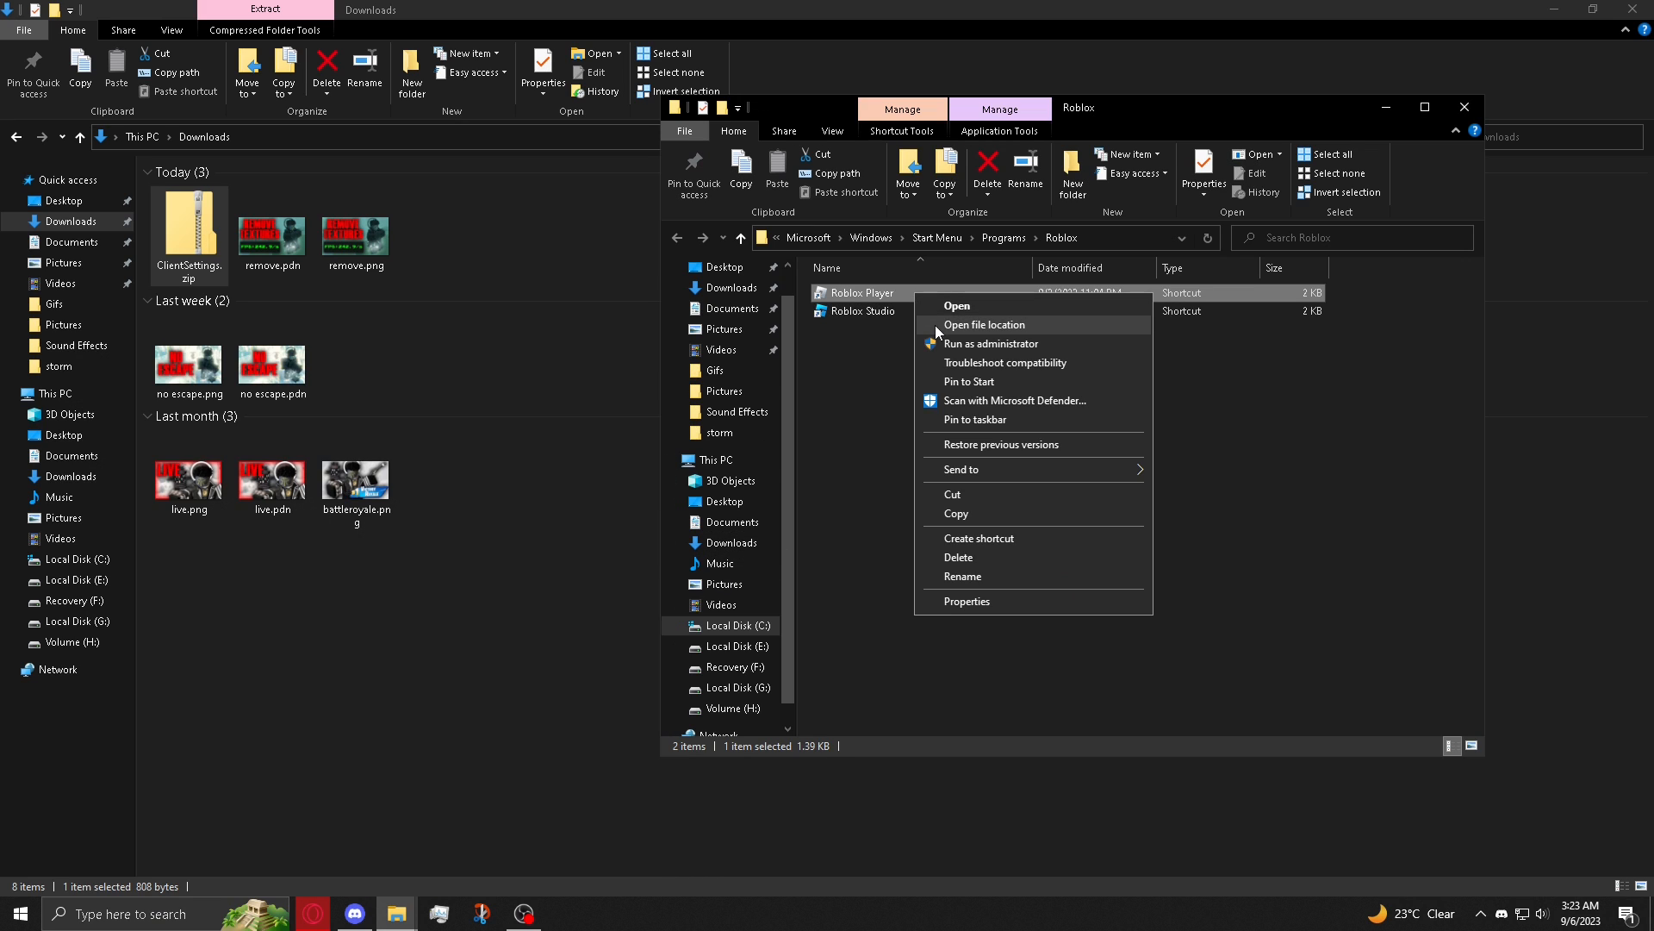
left_click(984, 324)
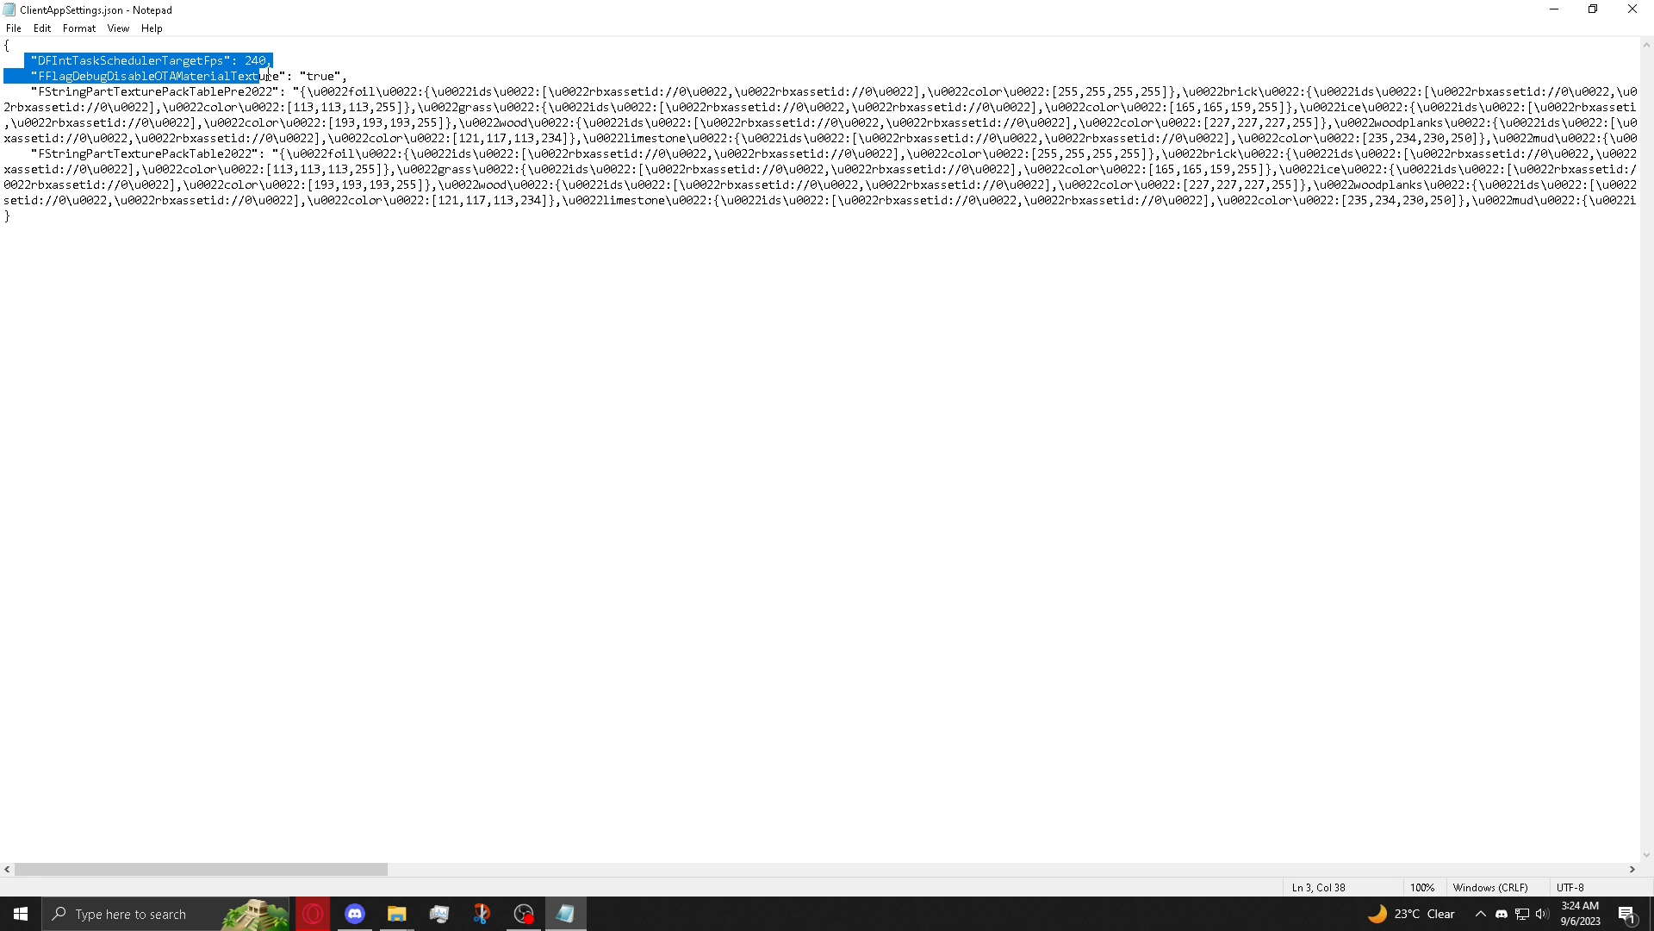
left_click(30, 81)
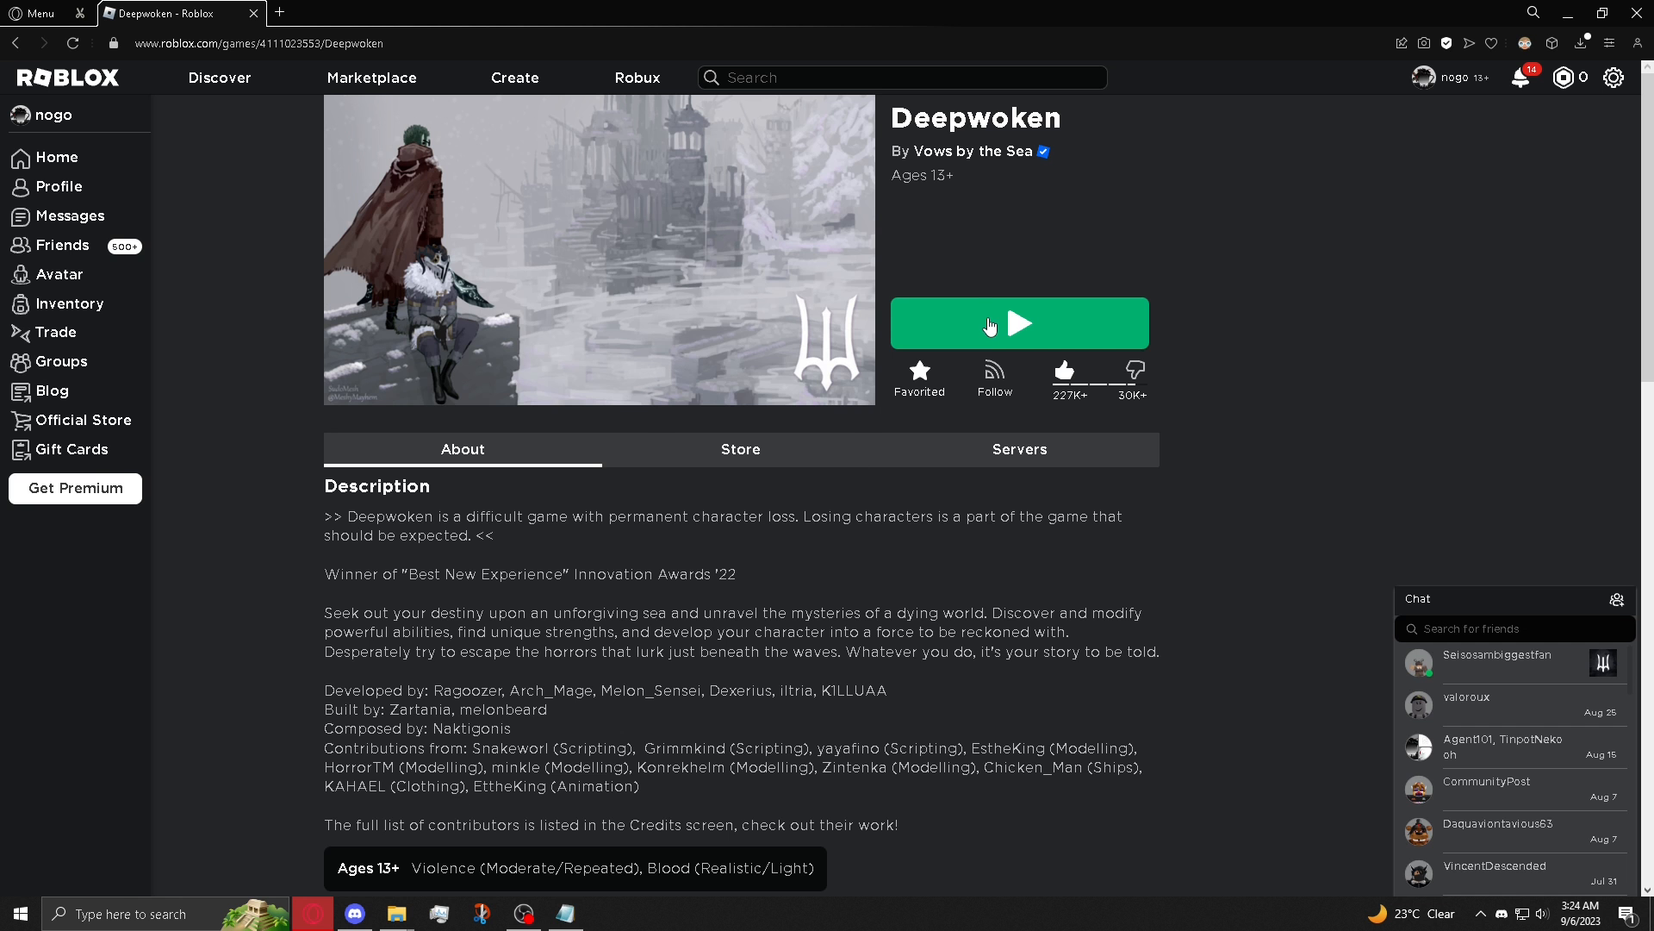
Step: Launch Deepwoken and play with textures removed and FPS unlocked
left_click(991, 323)
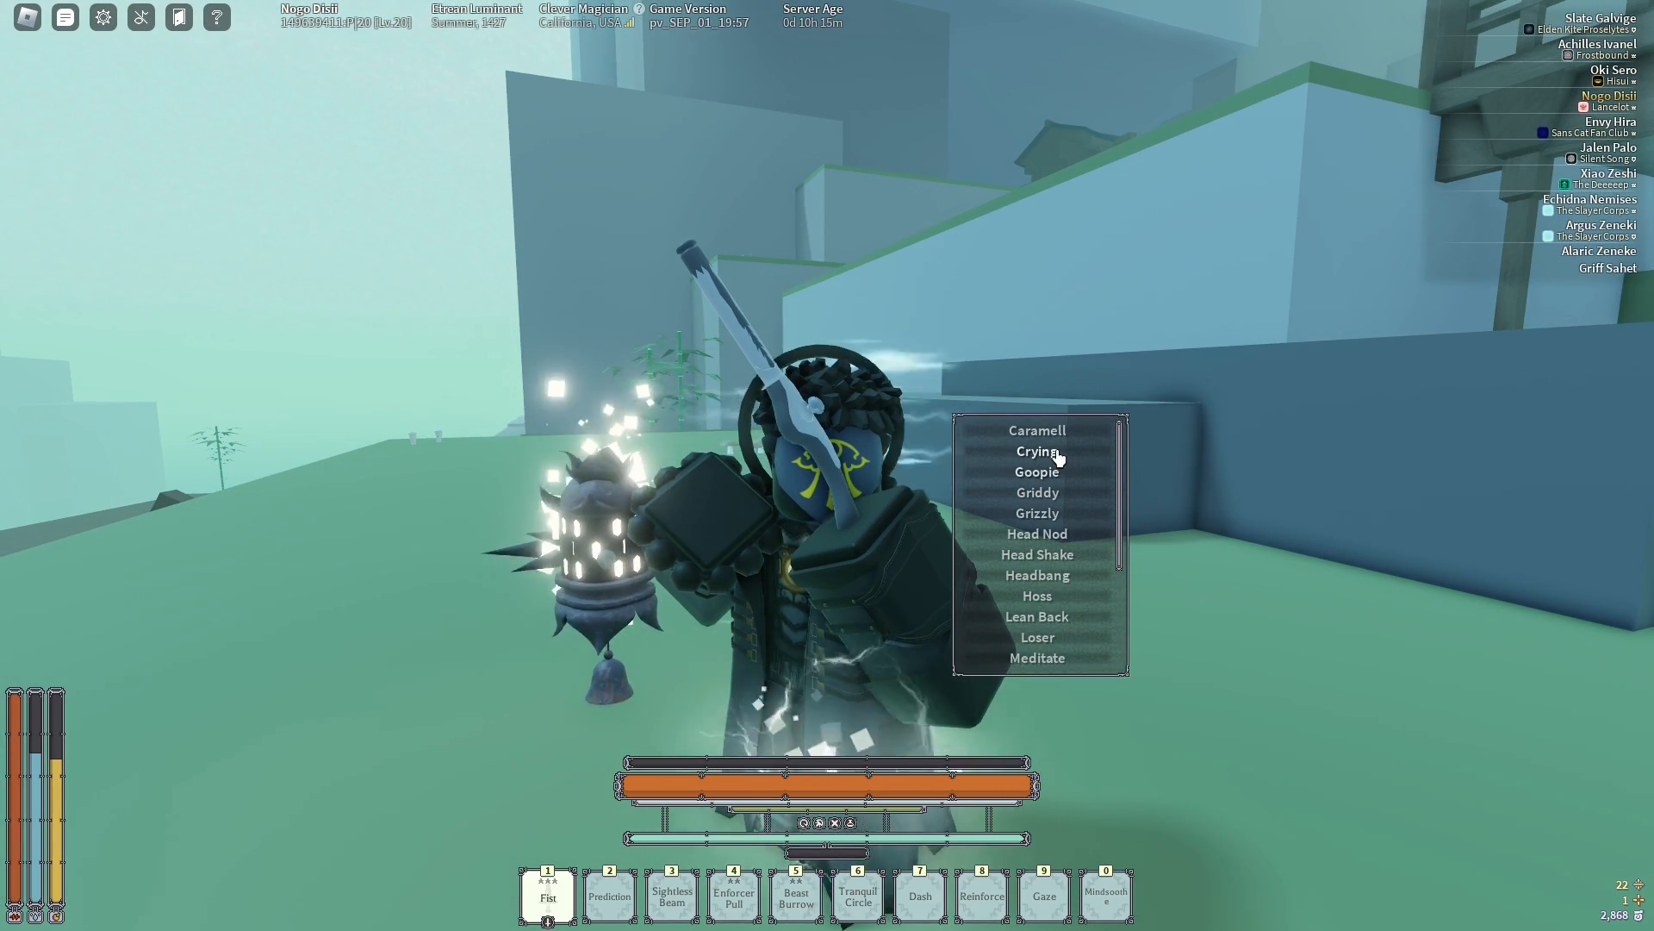
left_click(1037, 451)
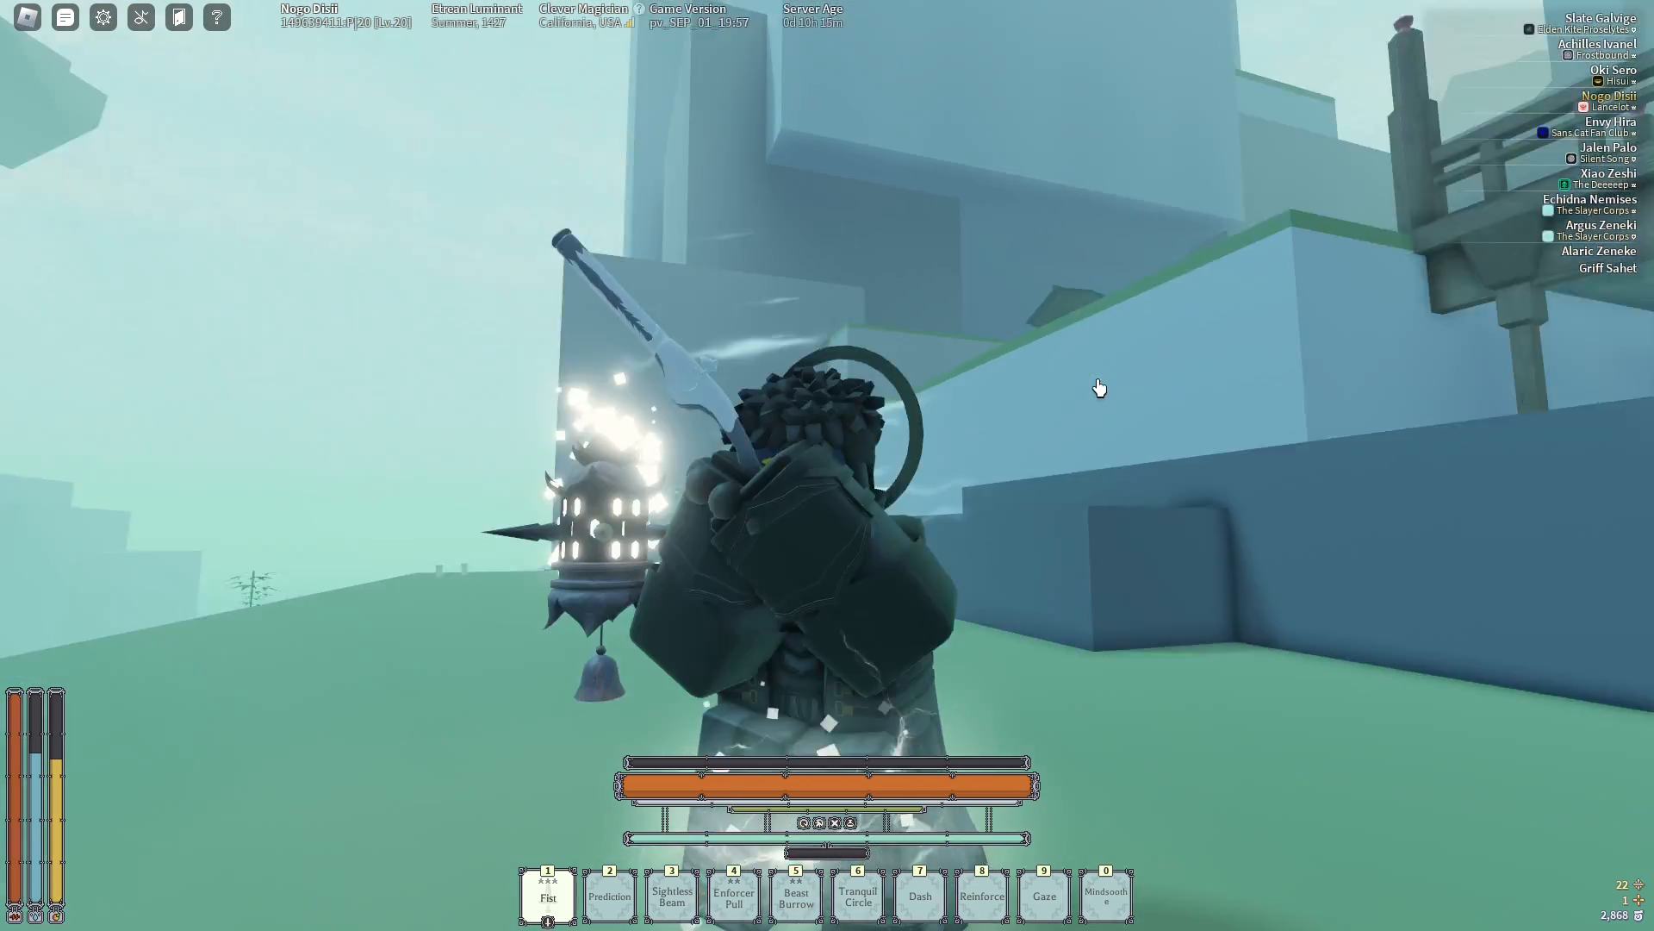